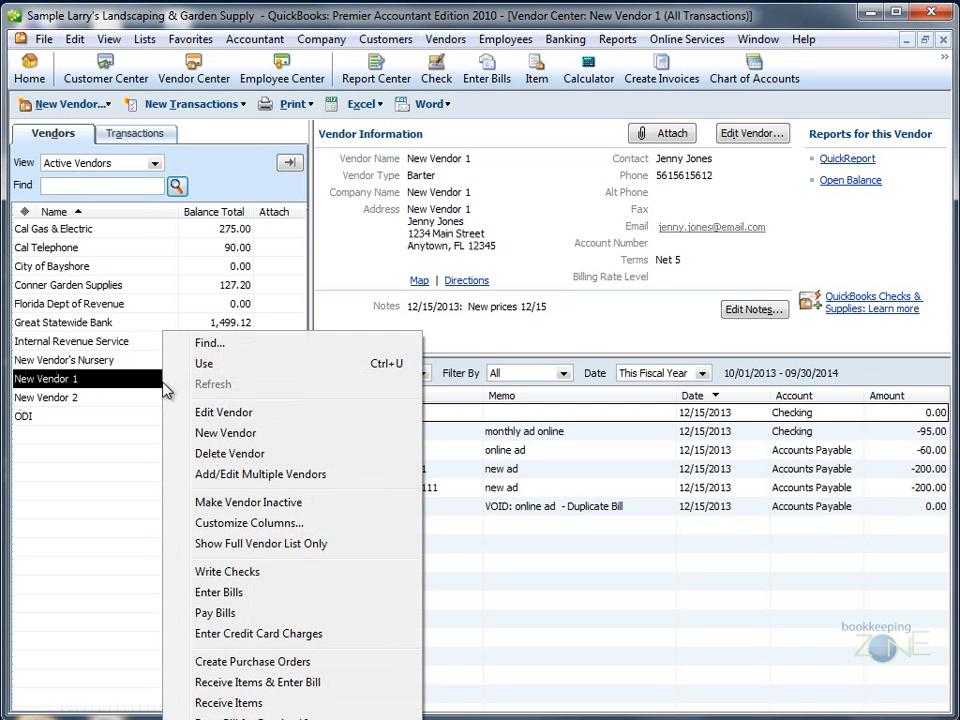
mouse_move(255, 661)
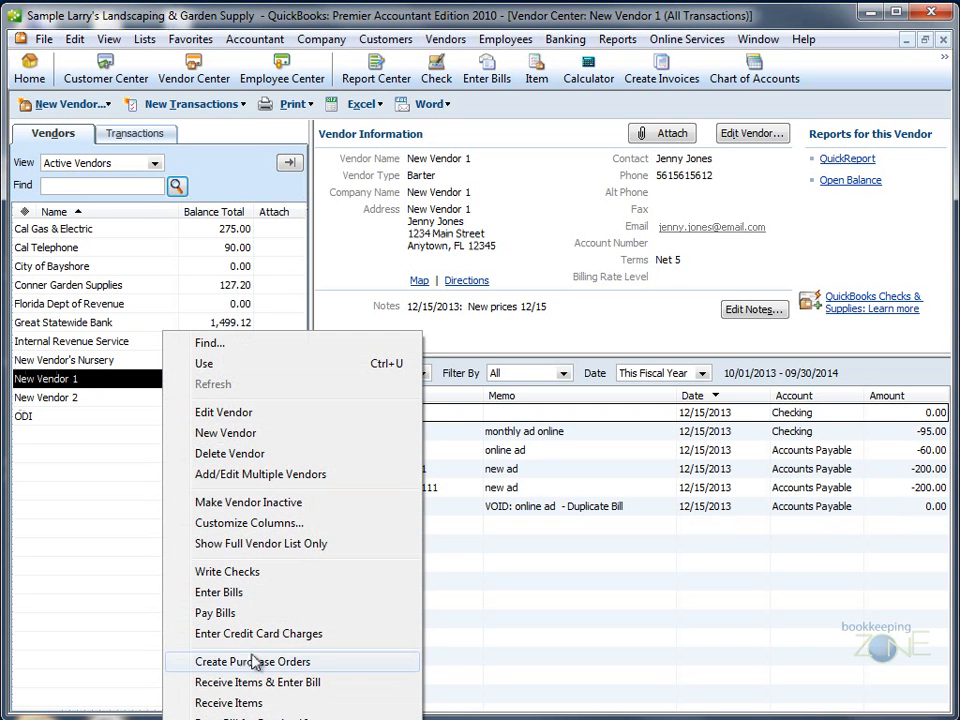
- Start a purchase order for New Vendor 1 from the Vendor Center
click(252, 661)
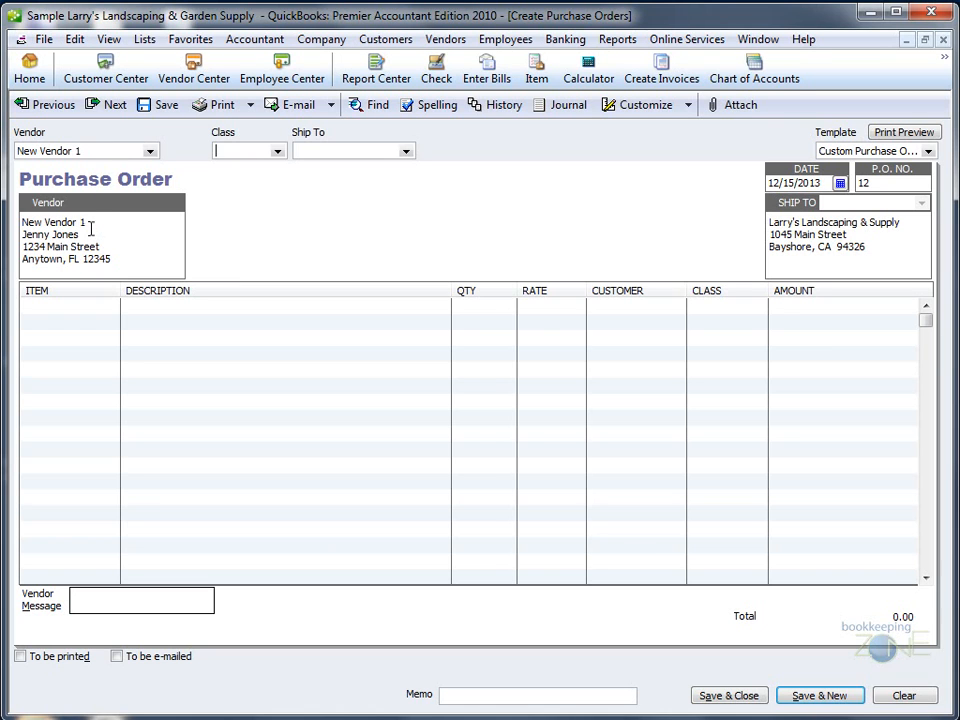
click(242, 151)
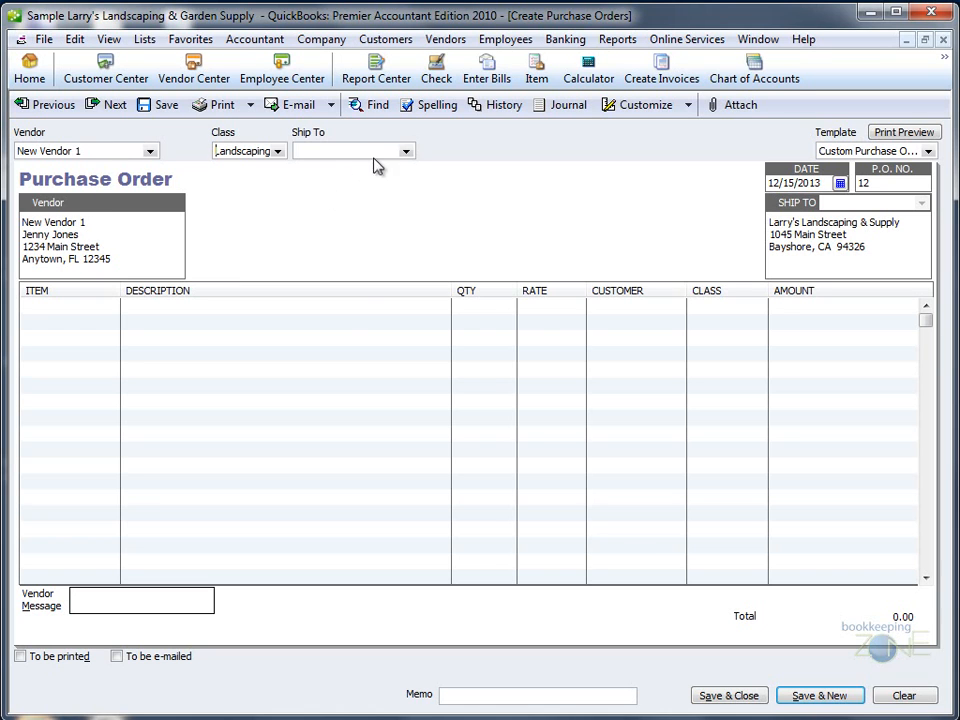
click(405, 150)
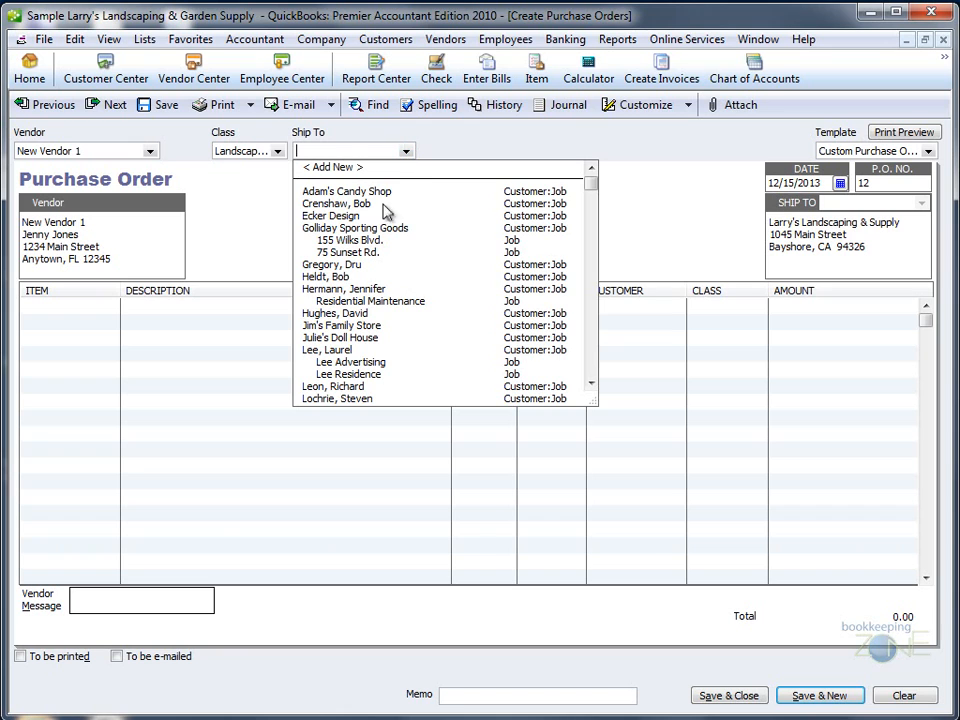
click(330, 264)
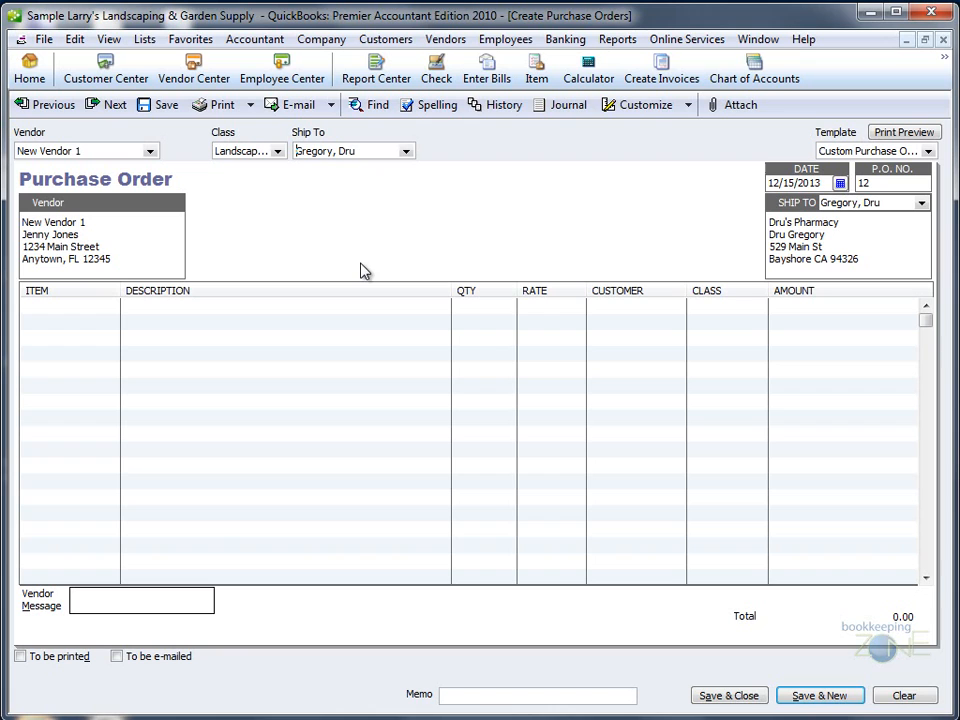
mouse_move(674, 196)
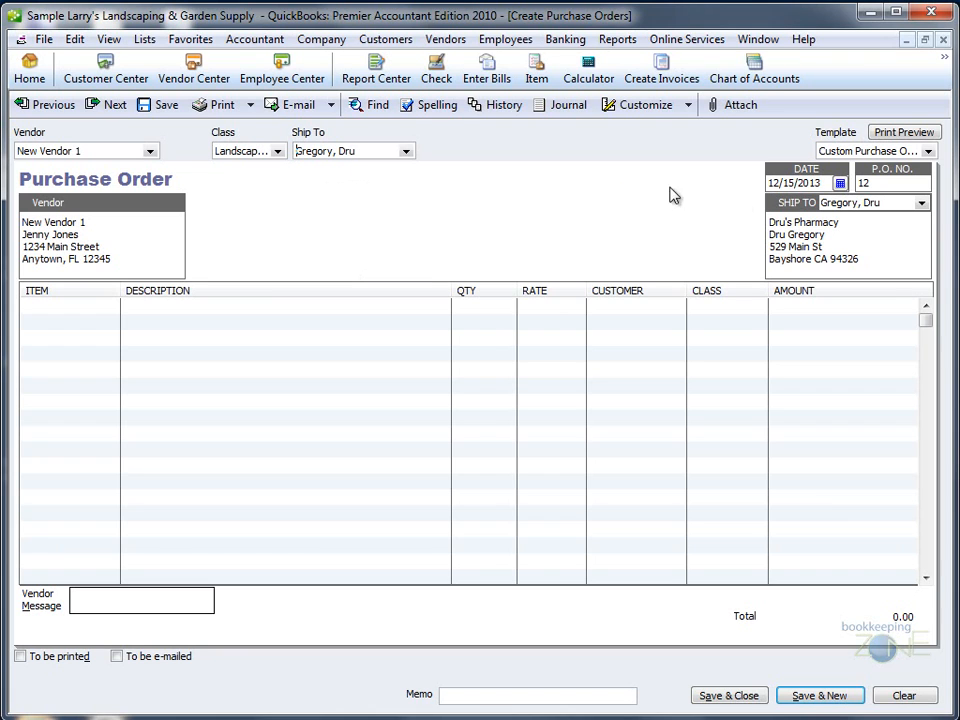
mouse_move(793, 222)
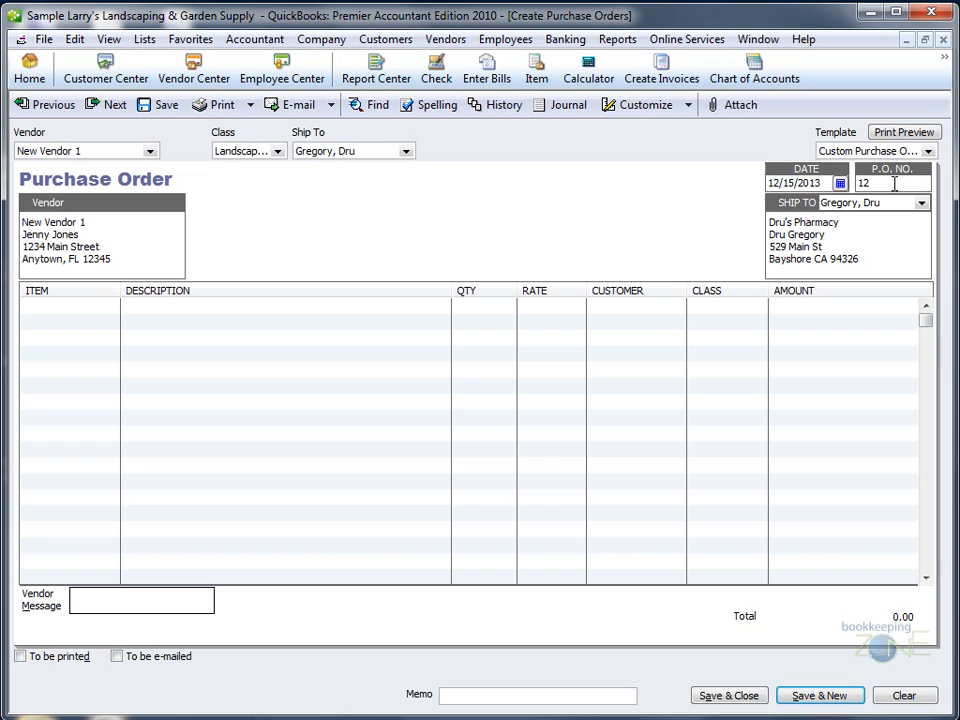
triple_click(885, 183)
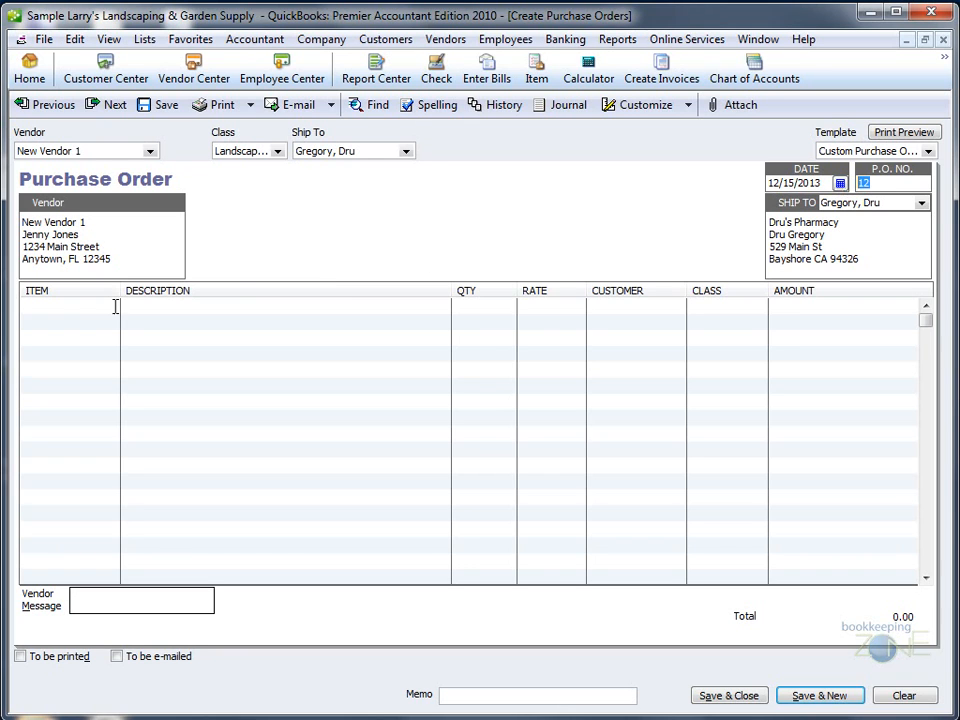
click(70, 306)
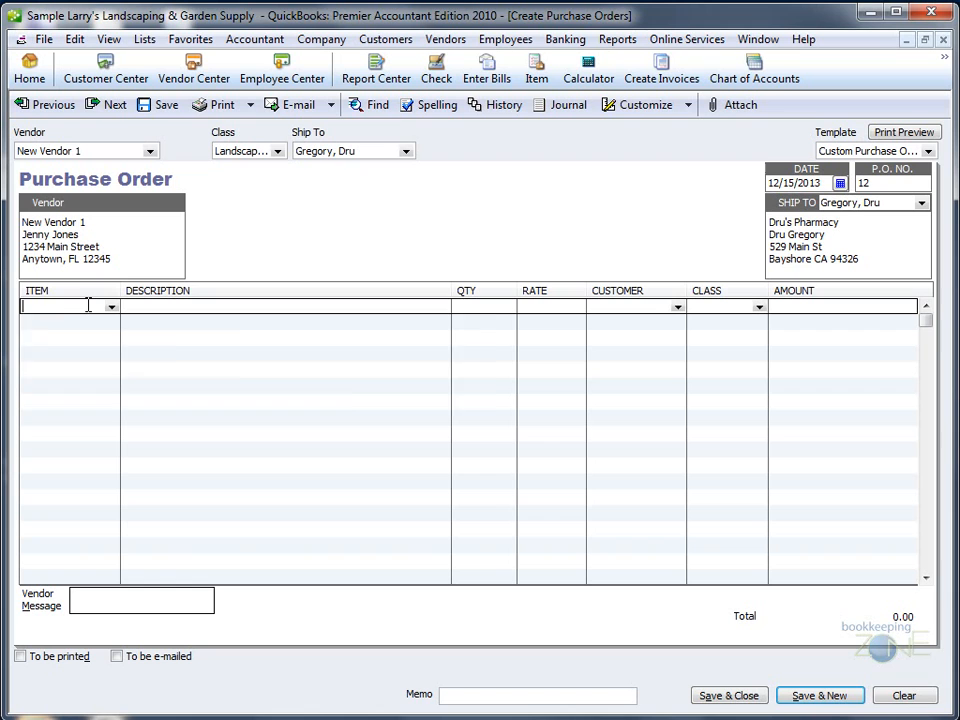
text(Soil)
click(484, 306)
text(100)
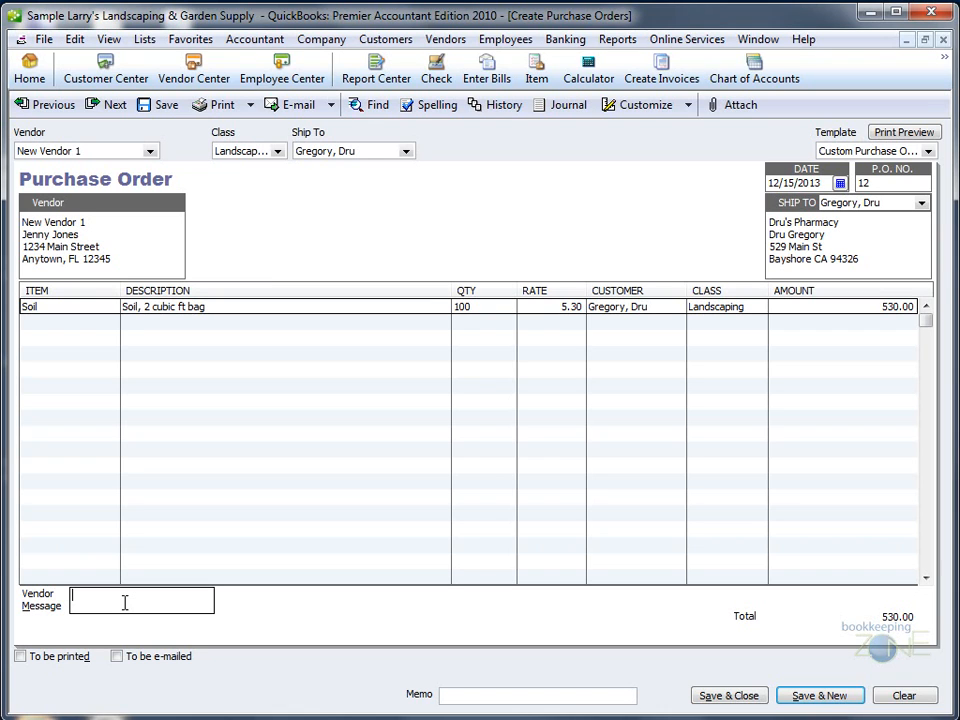
- Add message 'Thank you for your prompt shipment' and memo 'soil for front yard', then save the order
text(Thank you for your prompt shipment)
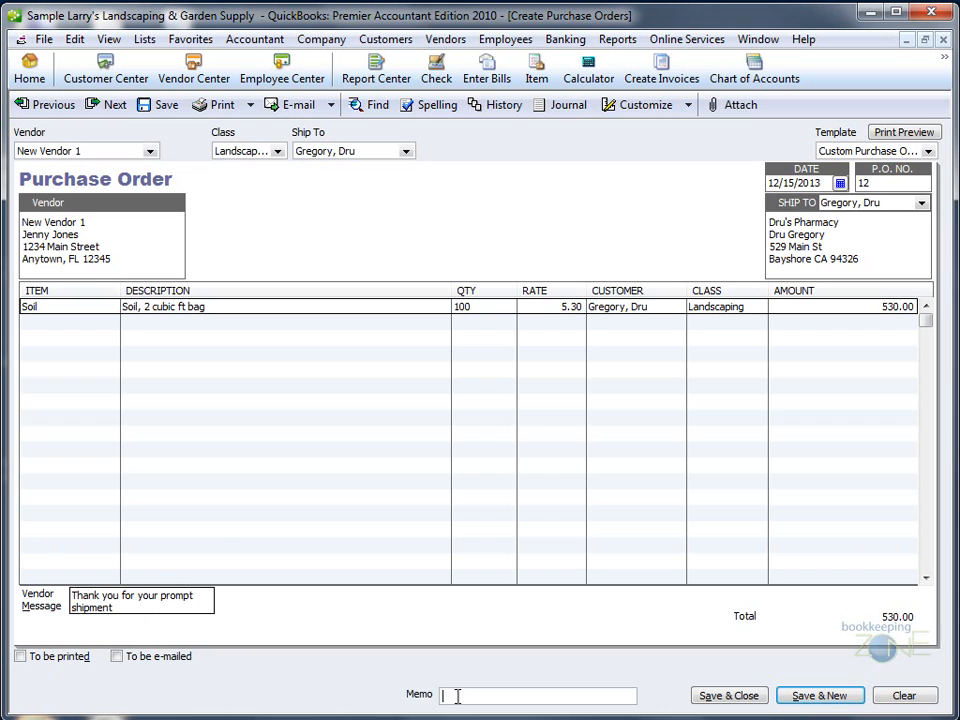
text(soil for front yard)
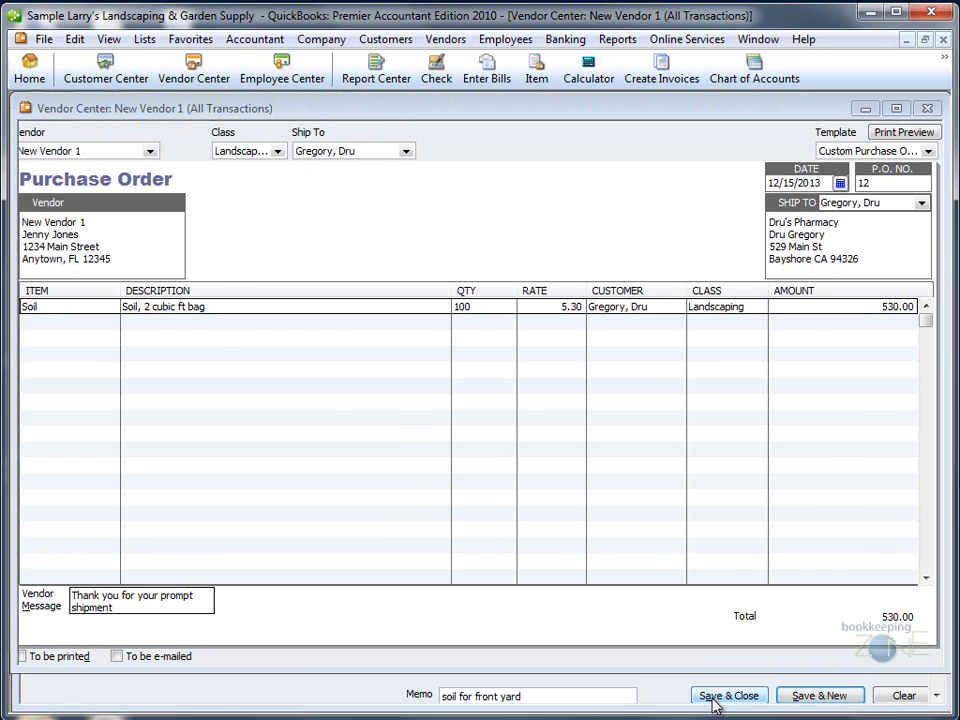
click(729, 695)
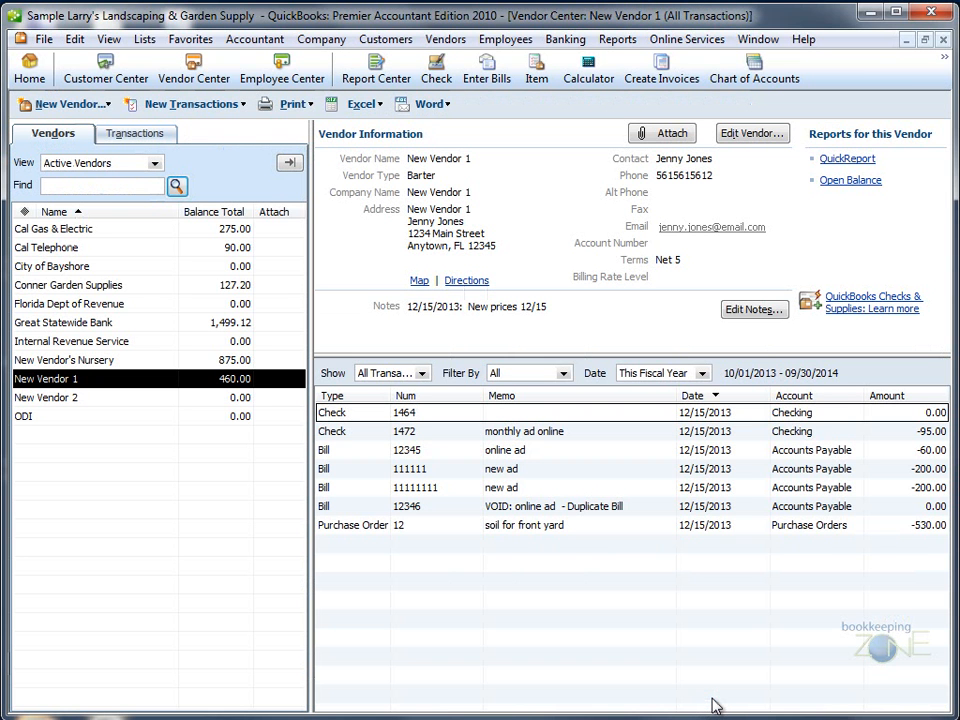
mouse_move(520, 537)
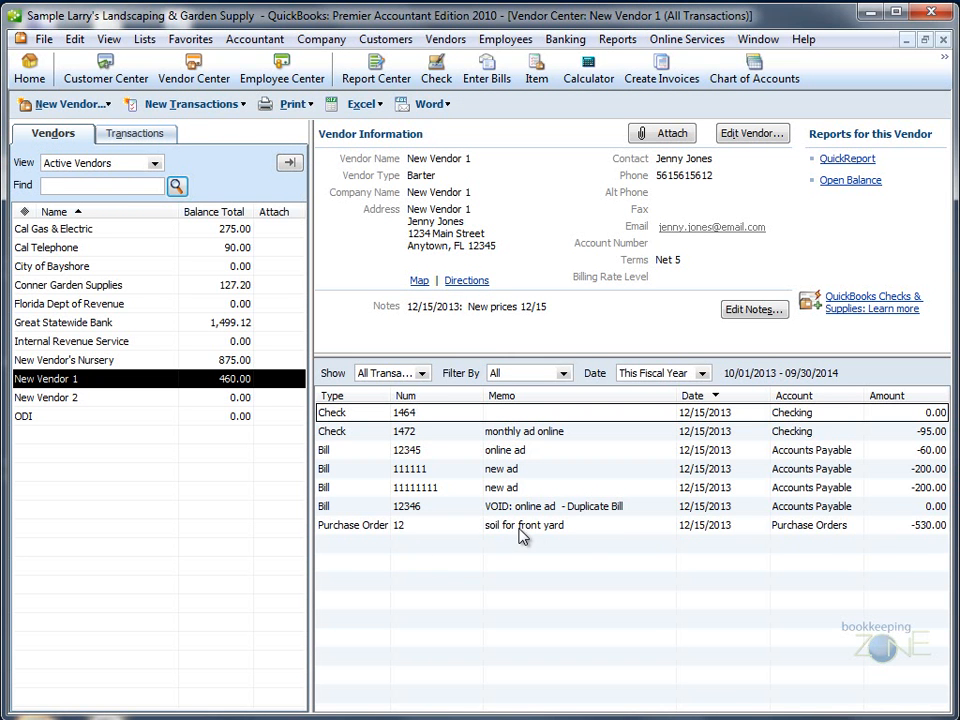